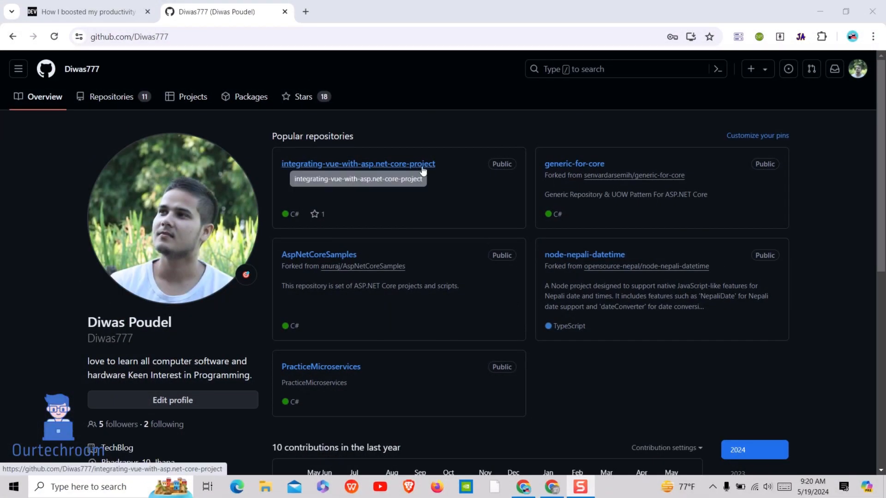
Go to the repository's Settings and its Collaborators access page, currently showing no collaborators.
left_click(358, 164)
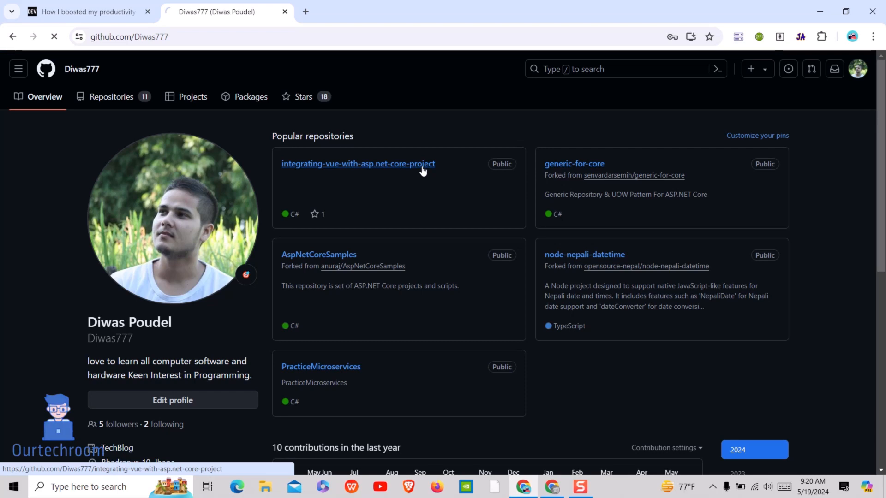
left_click(358, 164)
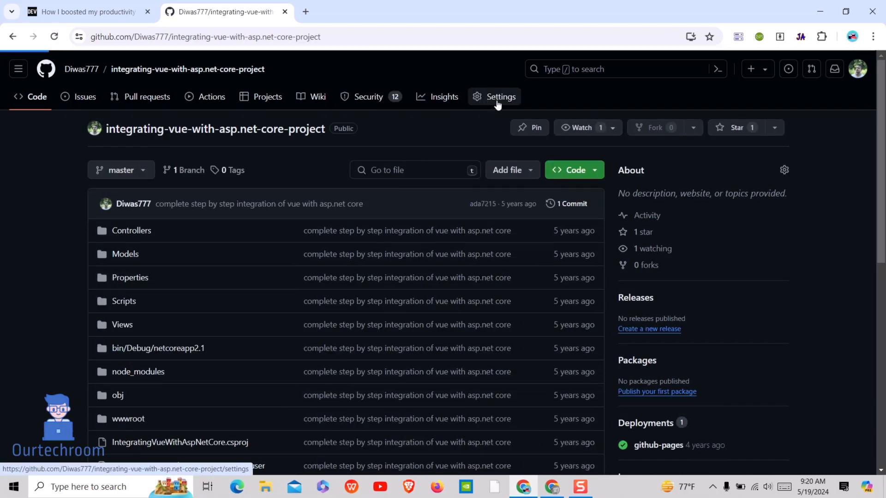
left_click(500, 97)
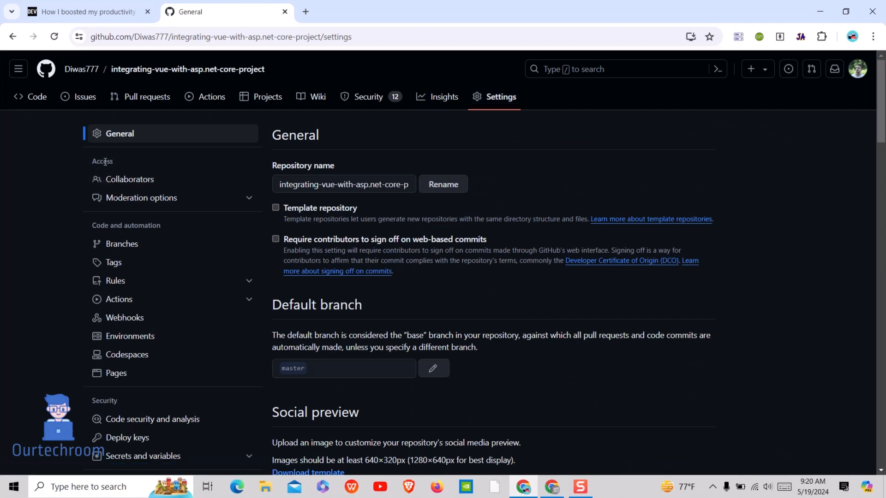
left_click(130, 179)
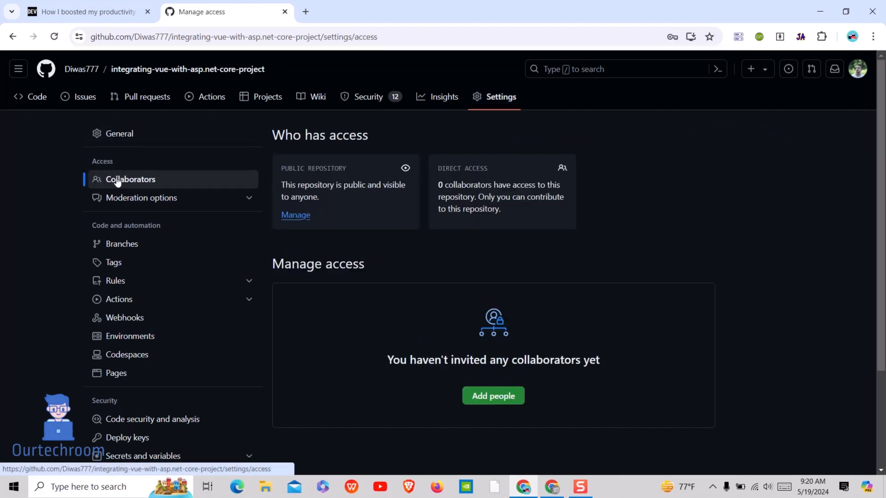
Add 'Ourtechro' as a collaborator via Add people and send the invitation to that email.
left_click(492, 396)
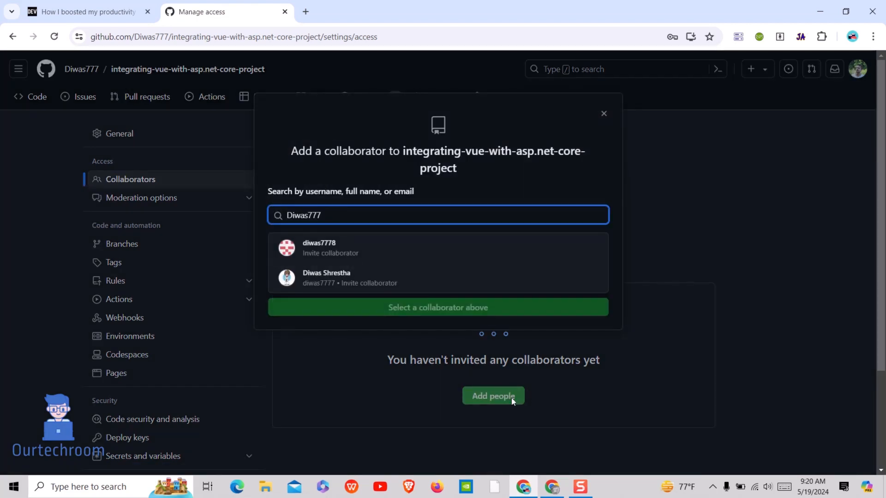
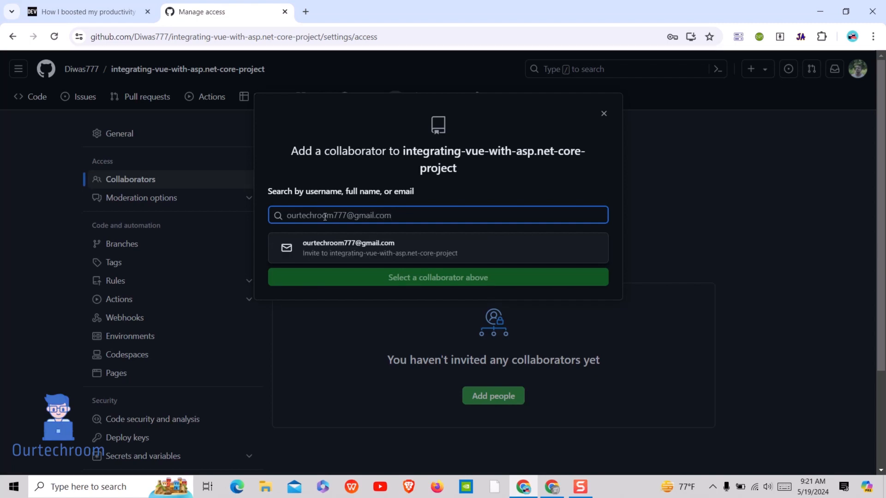
mouse_move(381, 253)
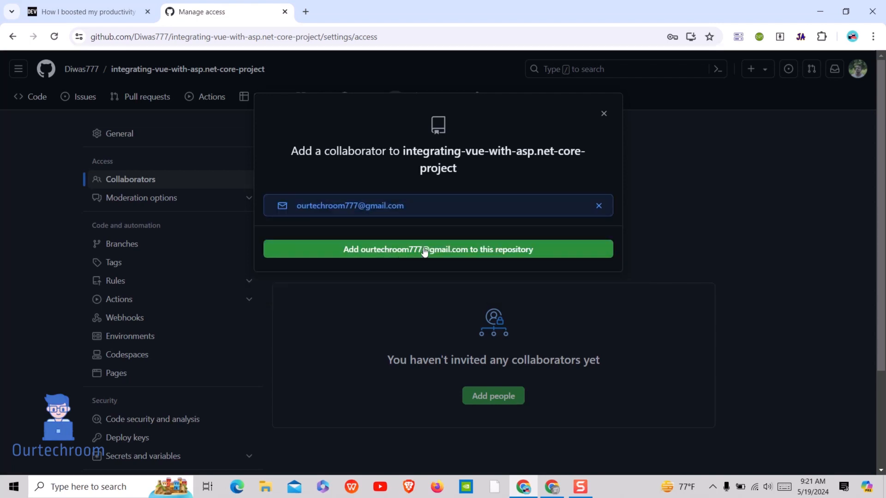
left_click(437, 249)
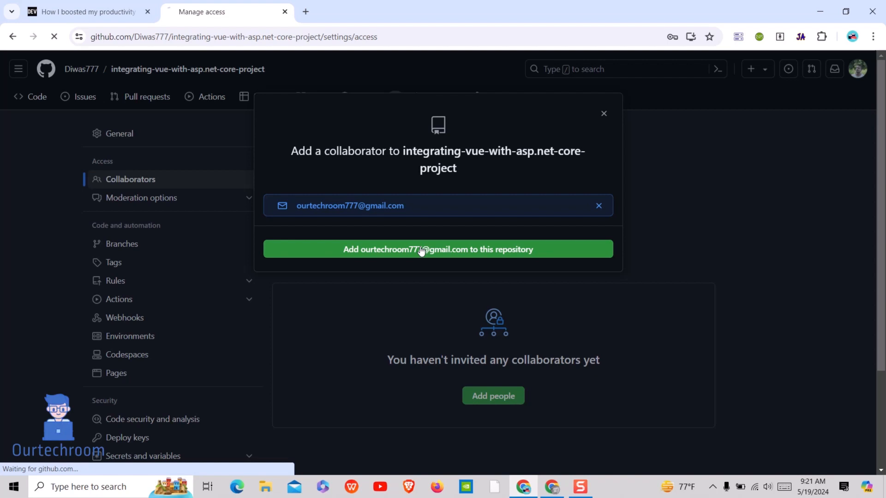
left_click(438, 249)
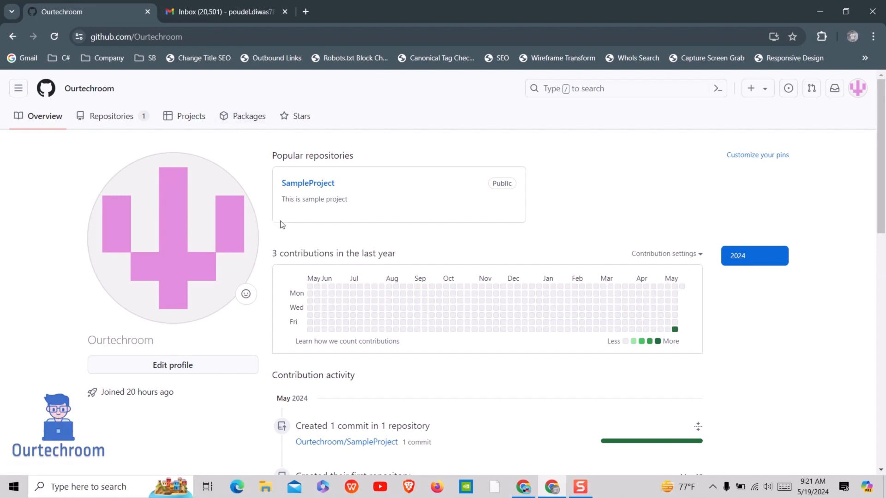
mouse_move(835, 88)
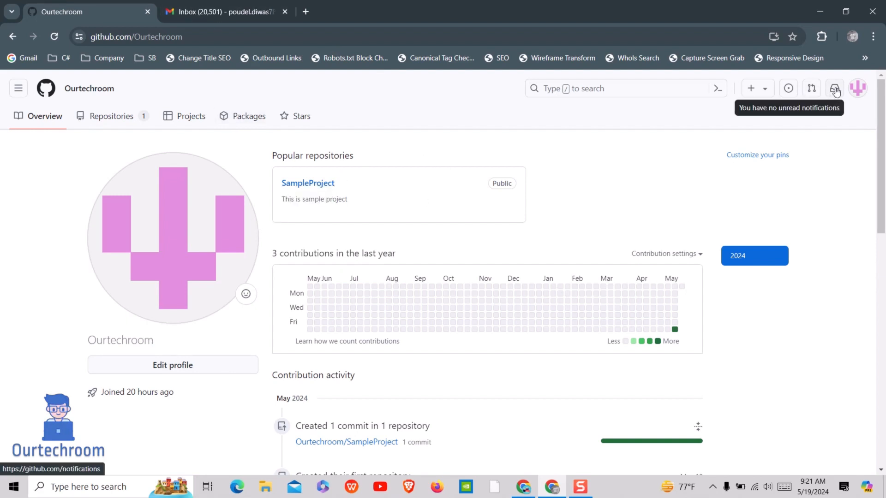
Check the Ourtechroom account's notifications inbox for the pending invitation from Diwas777.
left_click(835, 89)
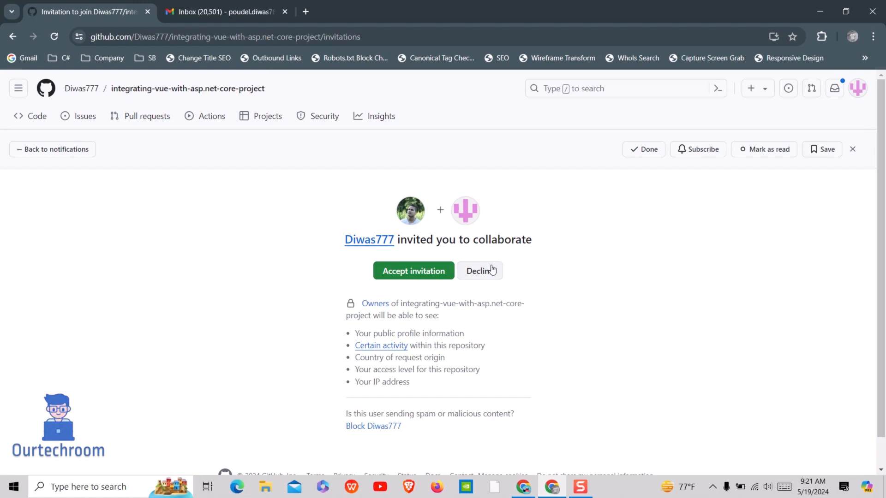
mouse_move(374, 332)
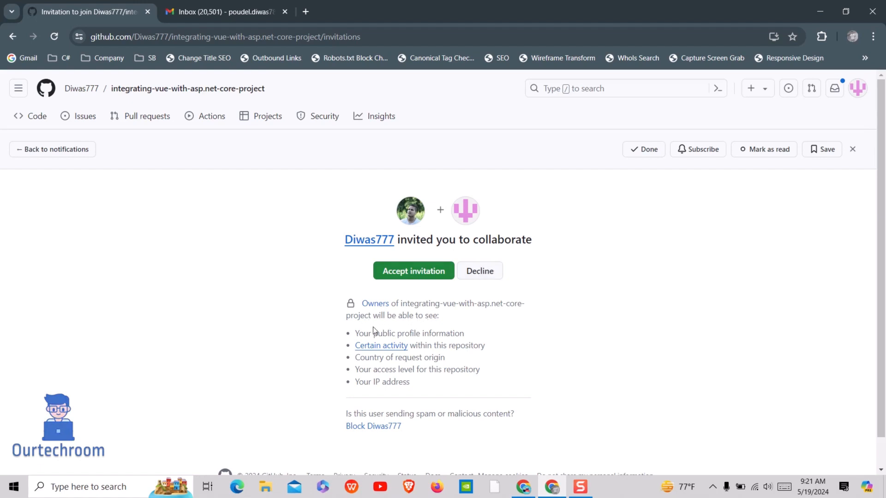
mouse_move(385, 367)
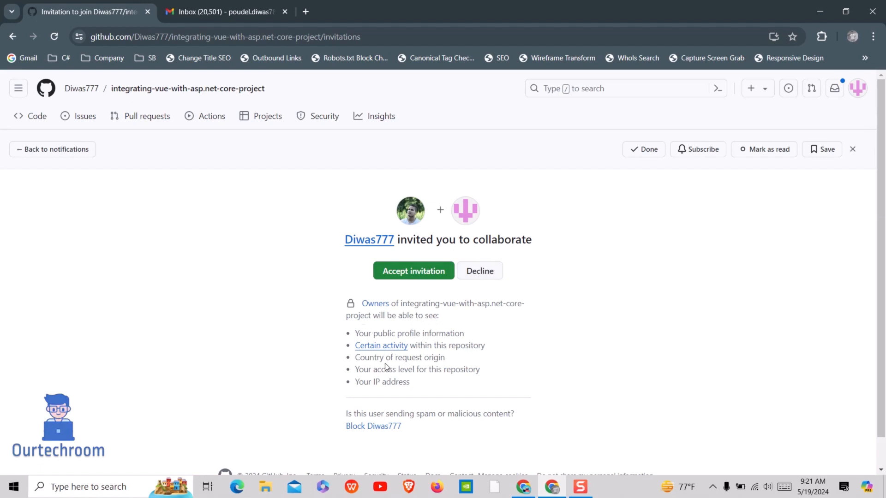
mouse_move(229, 334)
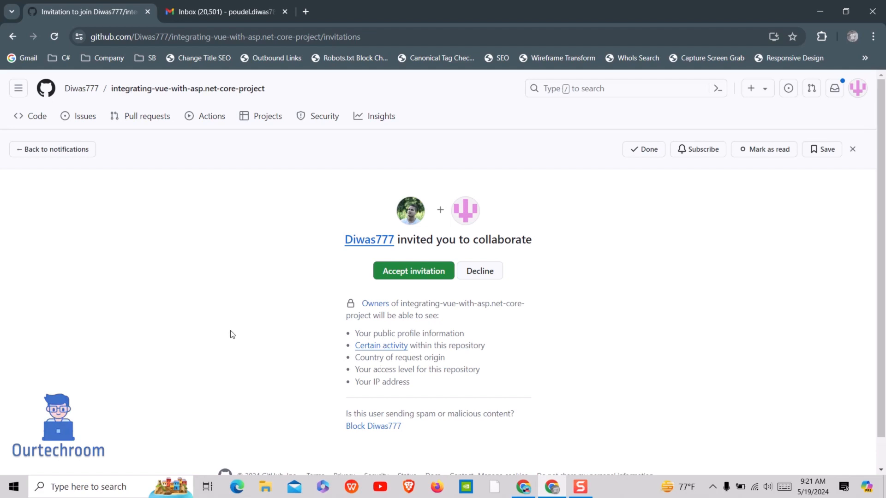
Accept Diwas777's invitation, gaining push access to the repository as Ourtechroom.
left_click(414, 270)
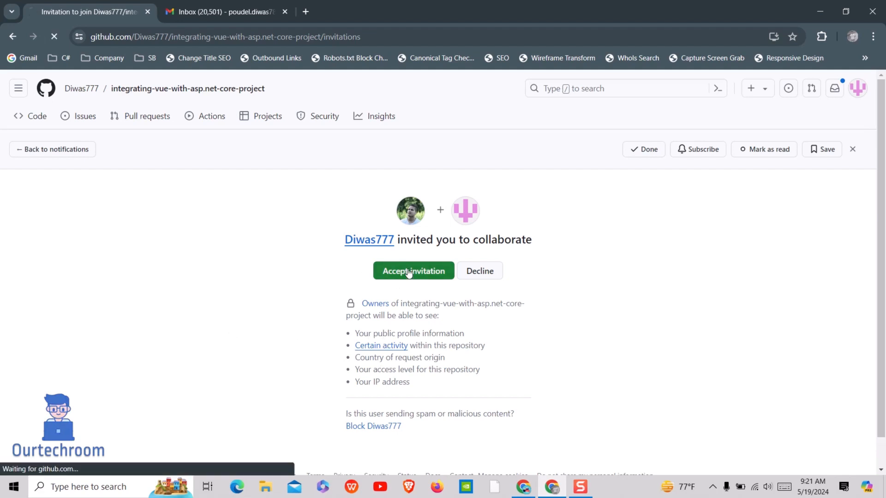
left_click(414, 270)
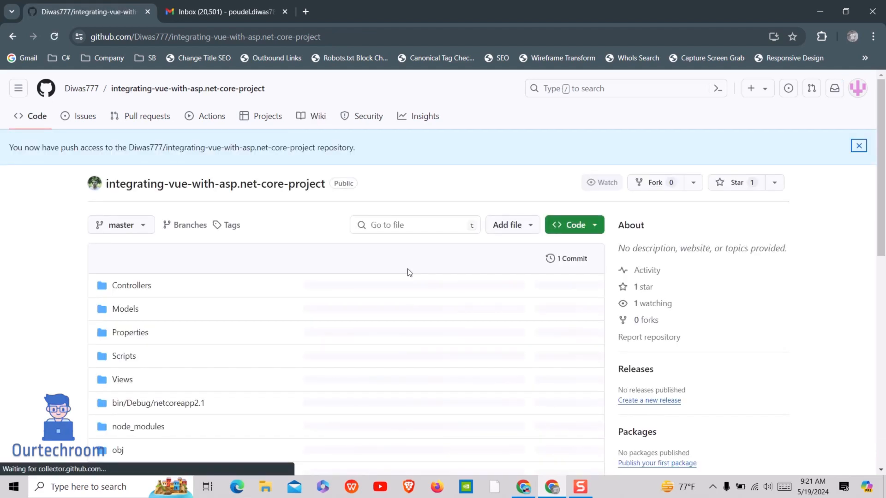